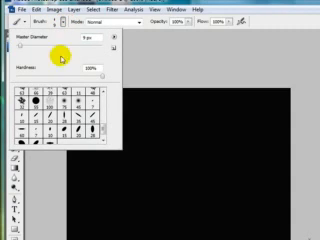
- Choose a small hard brush tip from the Brush Preset picker
click(64, 144)
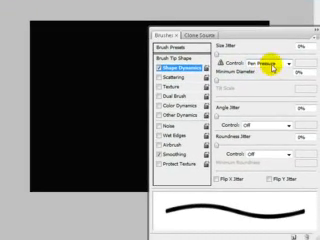
click(276, 64)
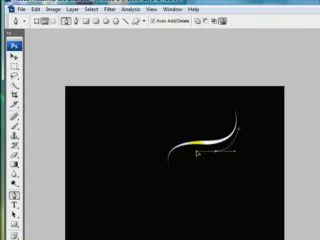
- Stroke the curved pen path with the brush, Simulate Pressure on, for a tapered white line
right_click(200, 144)
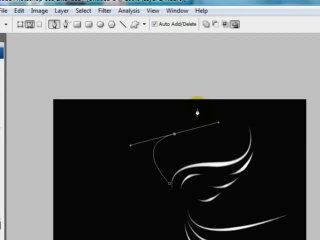
- Stroke two more wing curves with the brush and Simulate Pressure
right_click(196, 116)
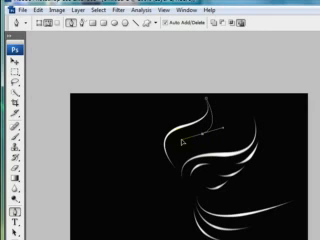
right_click(190, 150)
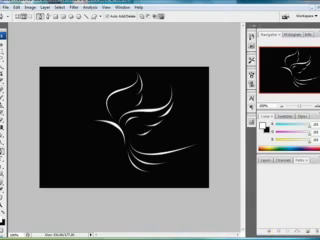
mouse_move(266, 206)
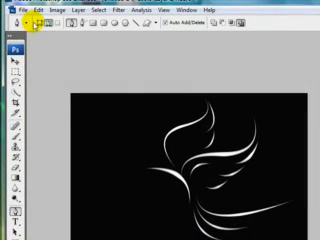
- Show the Tool Preset picker from the left of the options bar
click(12, 40)
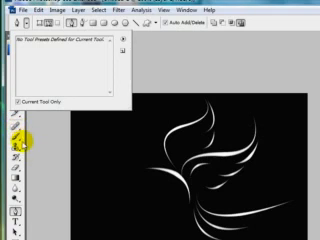